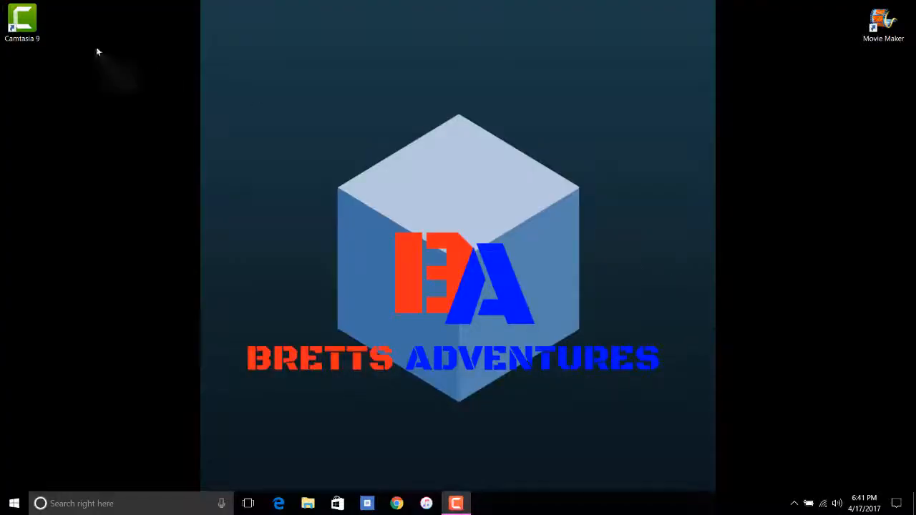
mouse_move(22, 17)
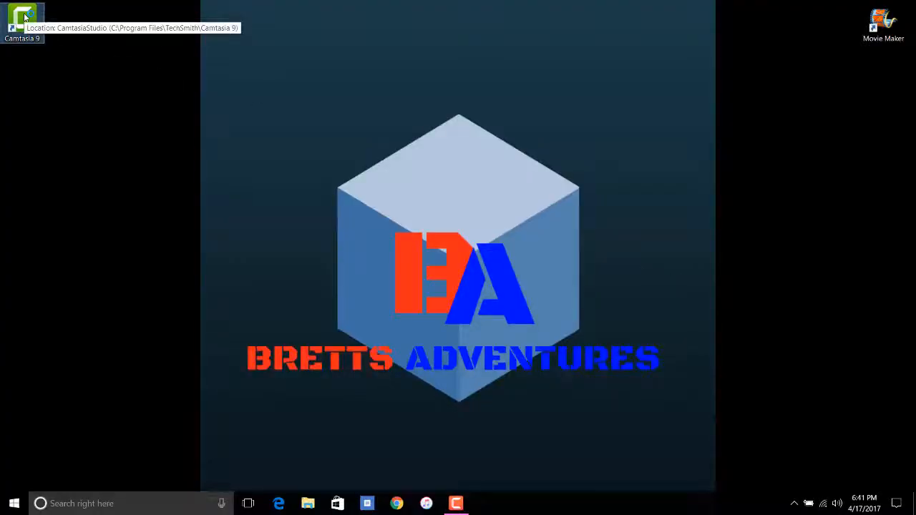
Launch Camtasia 9 from its desktop shortcut to reach the recent-projects start screen.
double_click(21, 17)
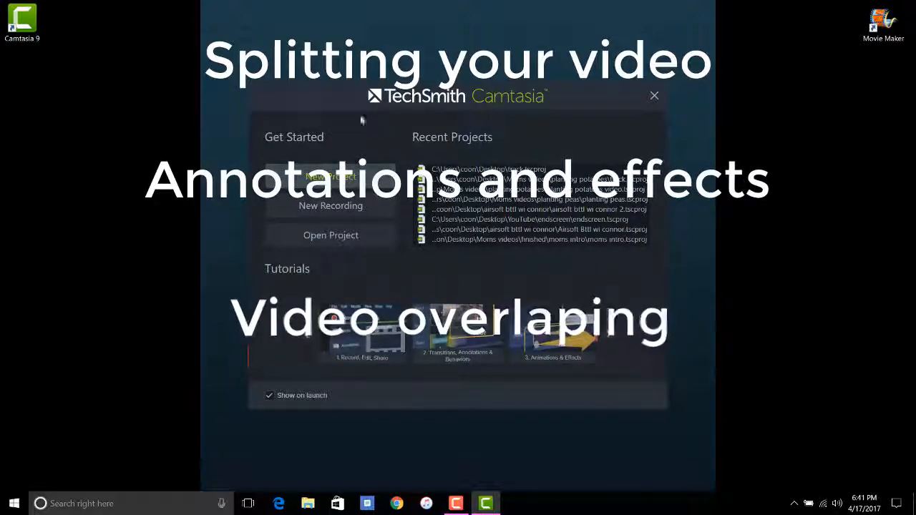
Create a new project and import the GOPR0654 trail clip from the Desktop onto the timeline.
click(331, 177)
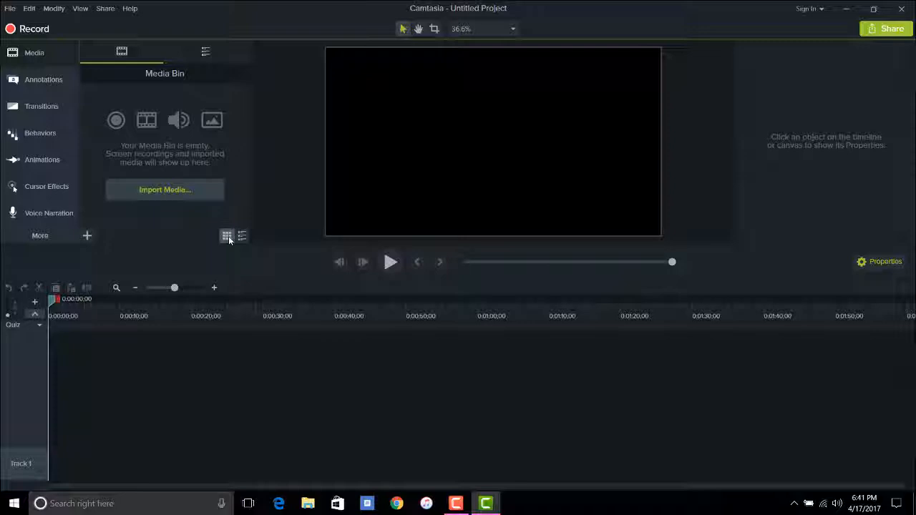
mouse_move(189, 189)
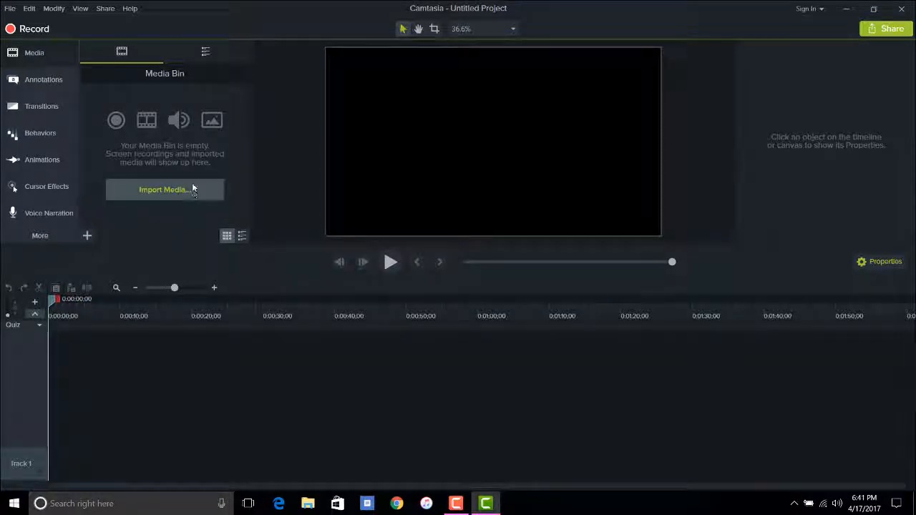
mouse_move(189, 200)
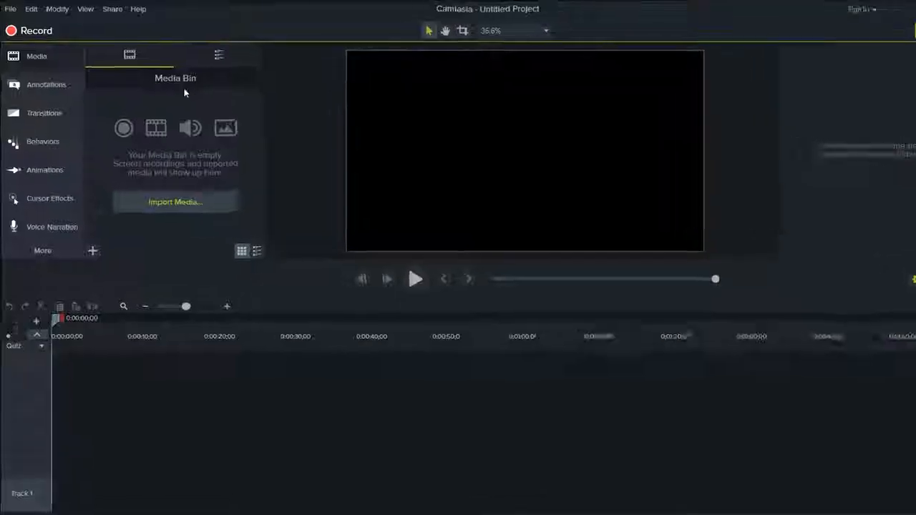
click(174, 202)
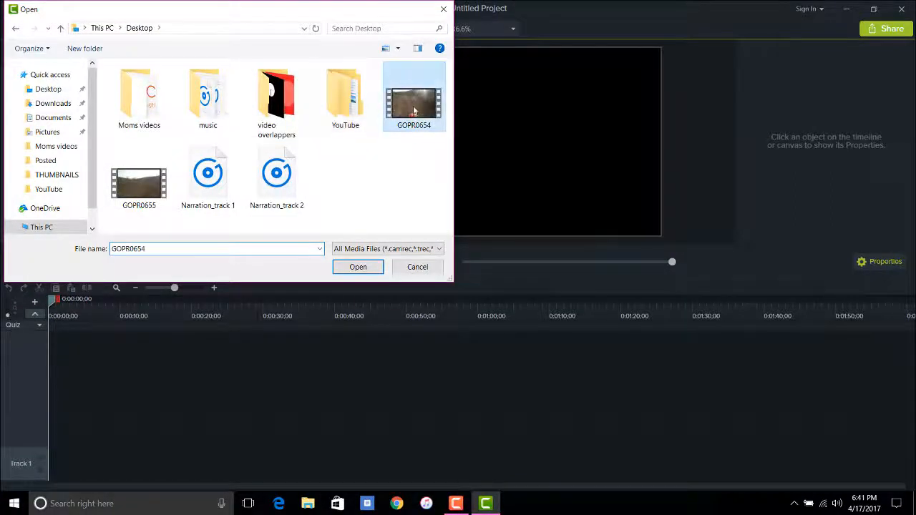
click(358, 266)
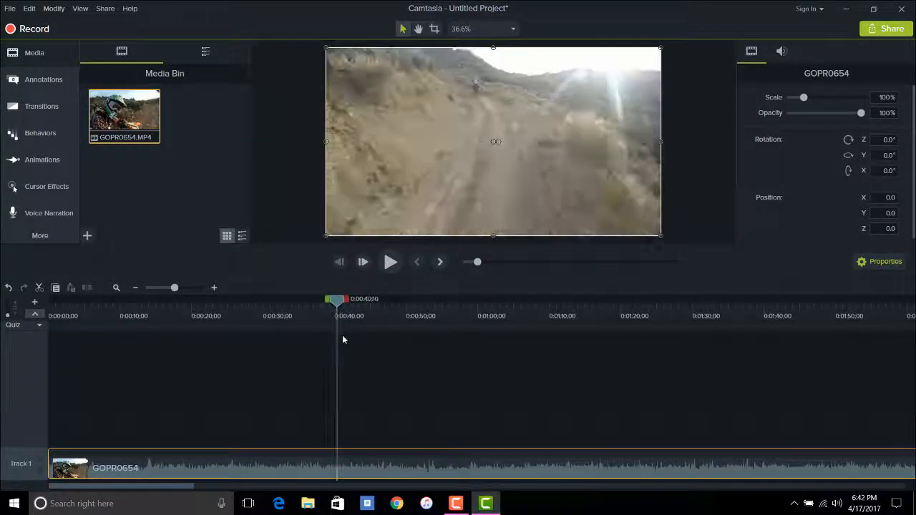
Scrub the playhead through the trail footage to about the 48-second mark.
drag(336, 299, 366, 300)
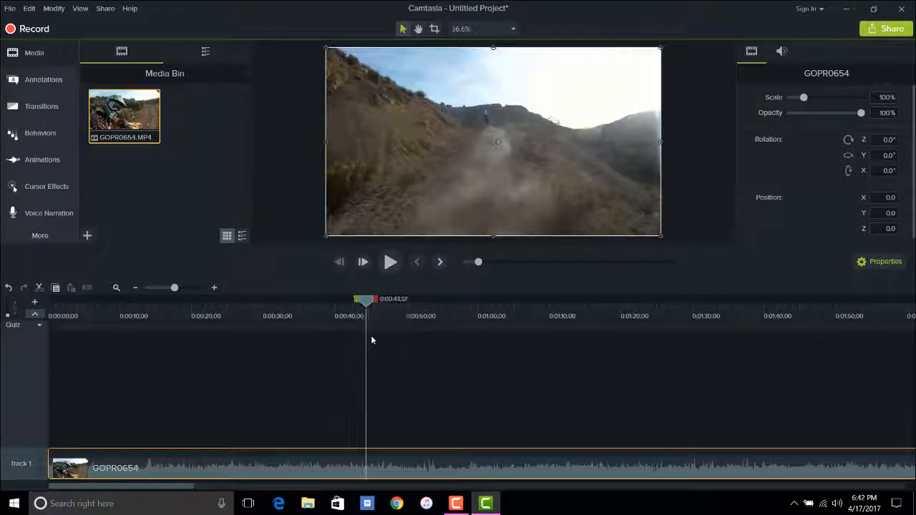
drag(366, 300, 393, 300)
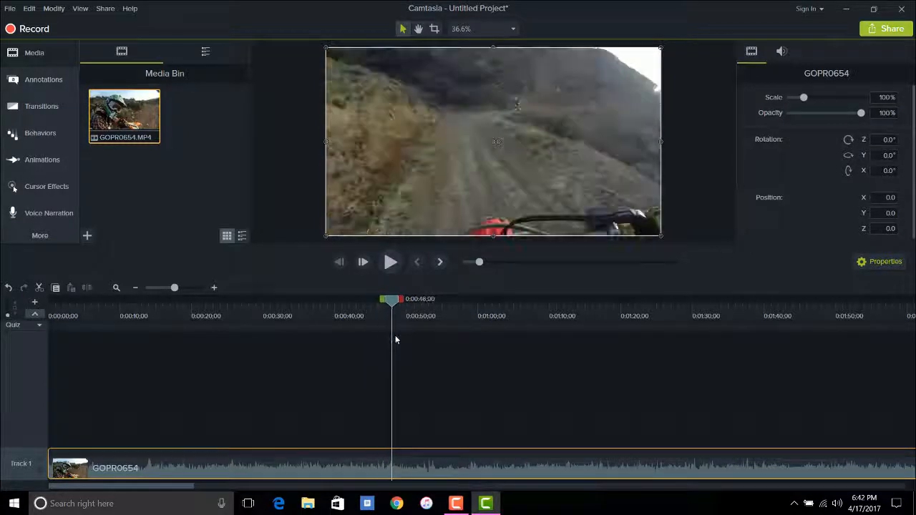
mouse_move(407, 467)
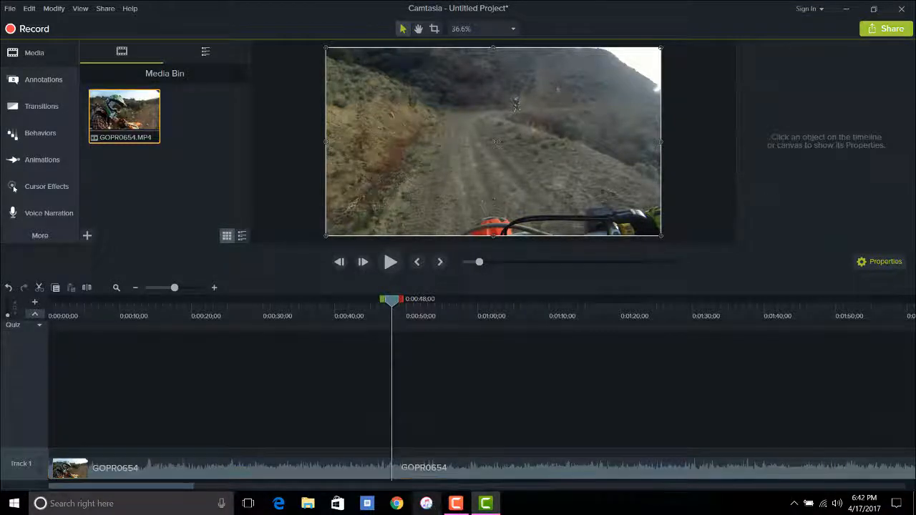
mouse_move(343, 472)
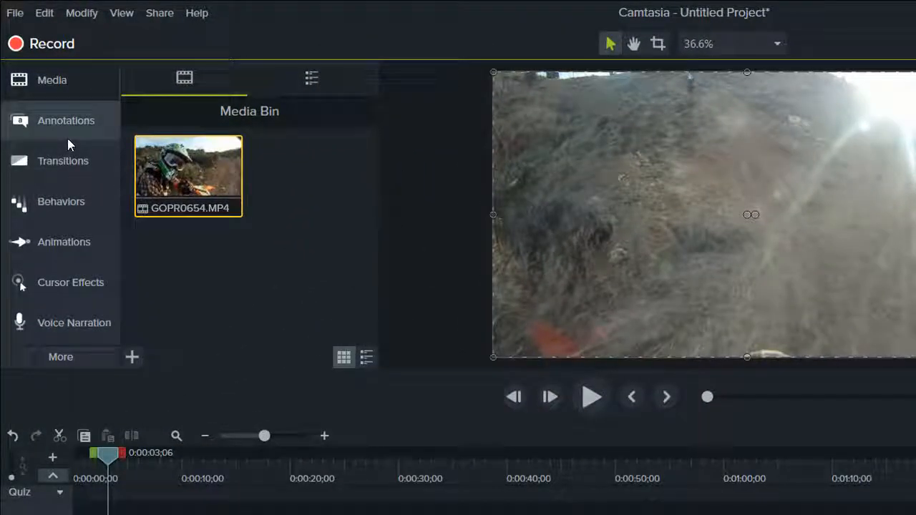
Place a text callout in the lower left of the video reading 'currant creek trail'.
click(66, 120)
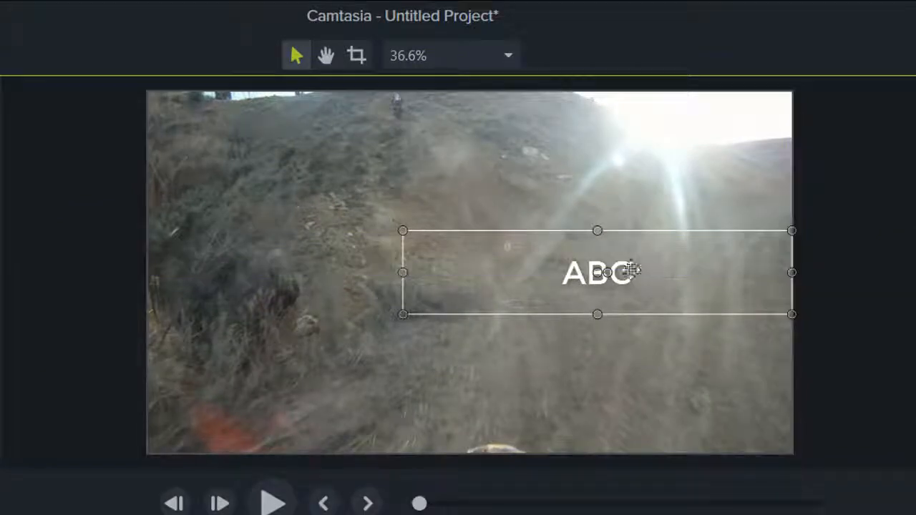
drag(599, 272, 342, 413)
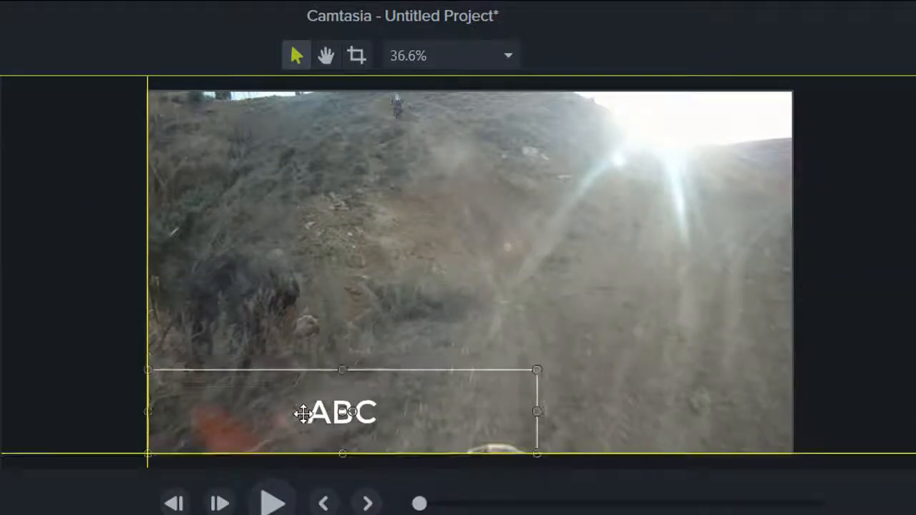
double_click(343, 412)
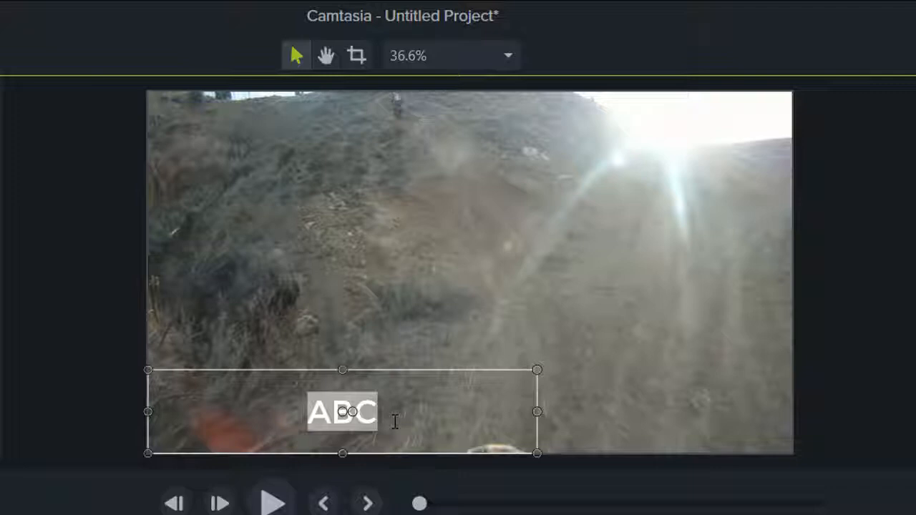
text(curran)
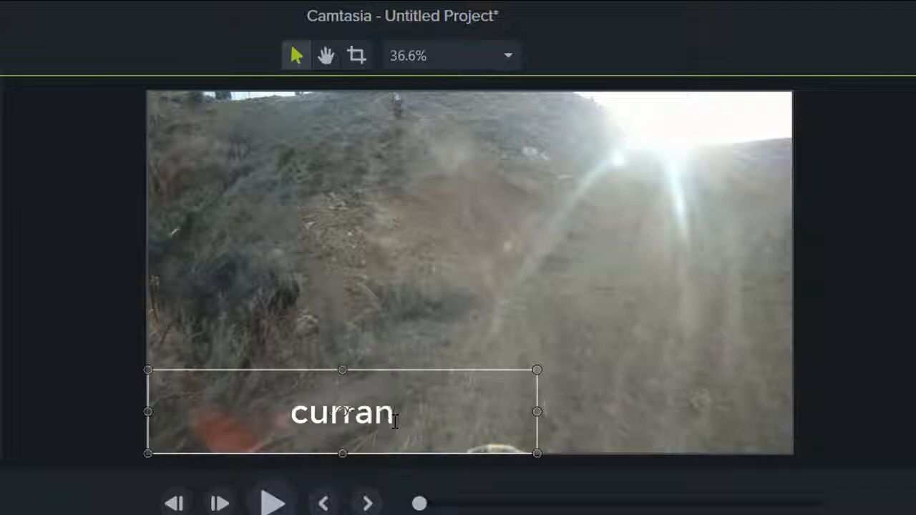
text(t cree)
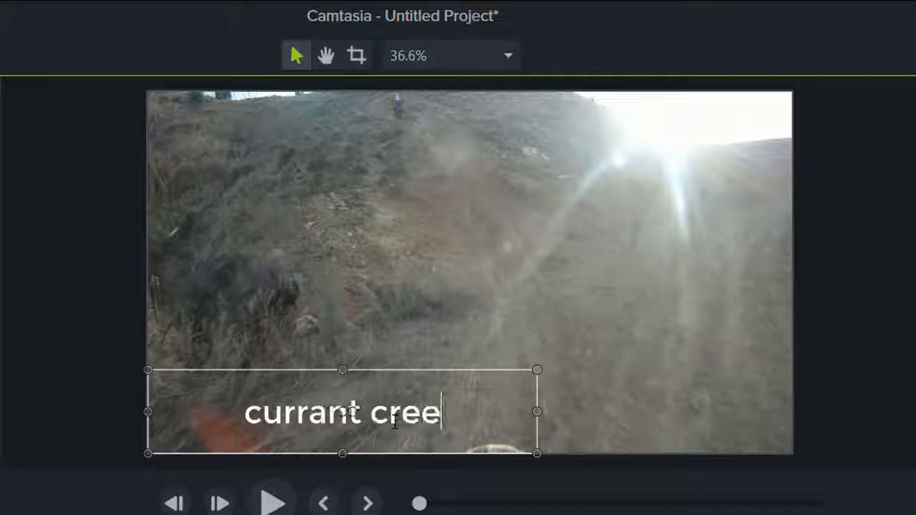
text(k trail)
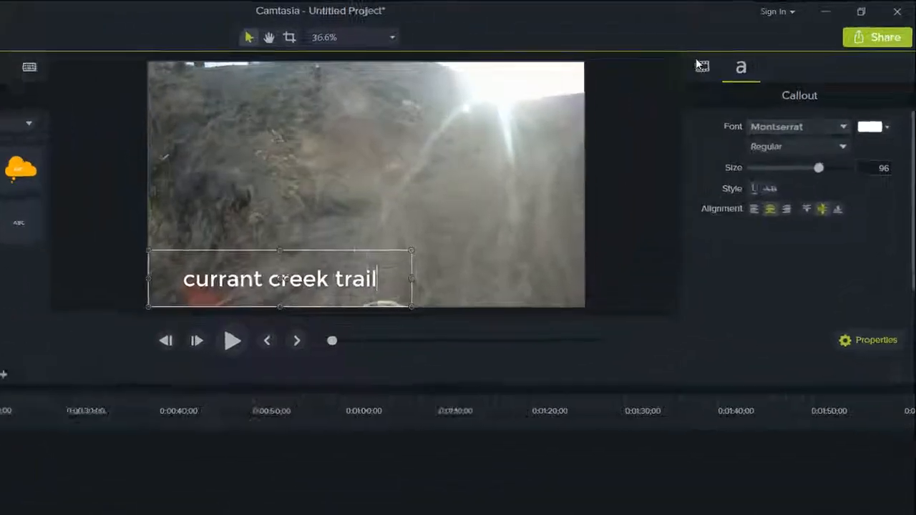
In the caption's visual properties, remove its drop shadow effect.
click(670, 76)
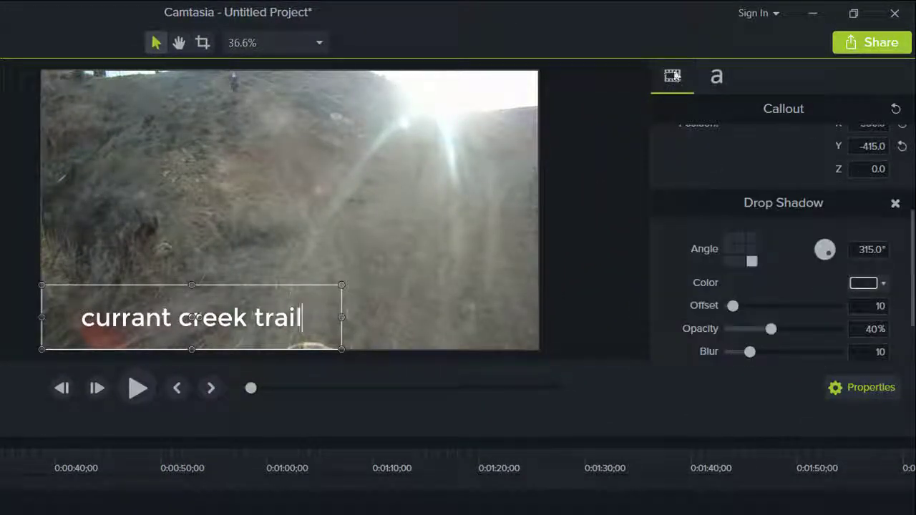
mouse_move(673, 77)
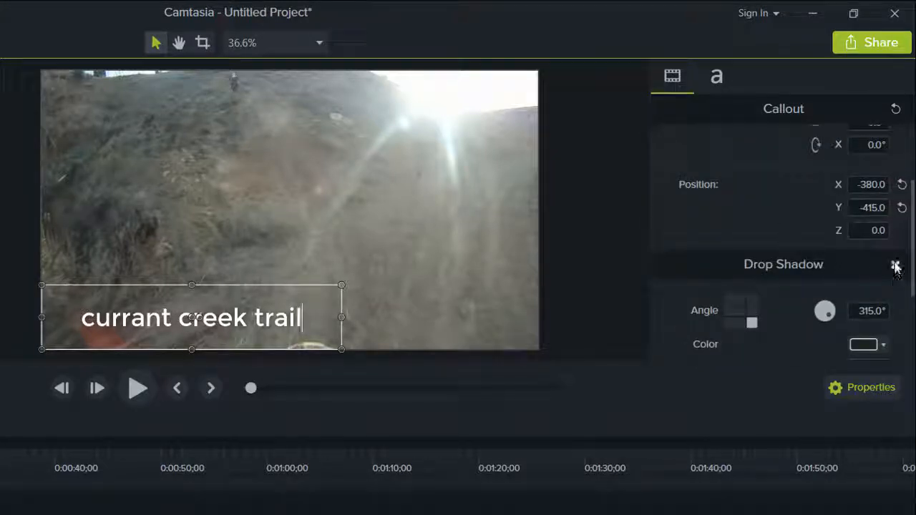
scroll(up, 3)
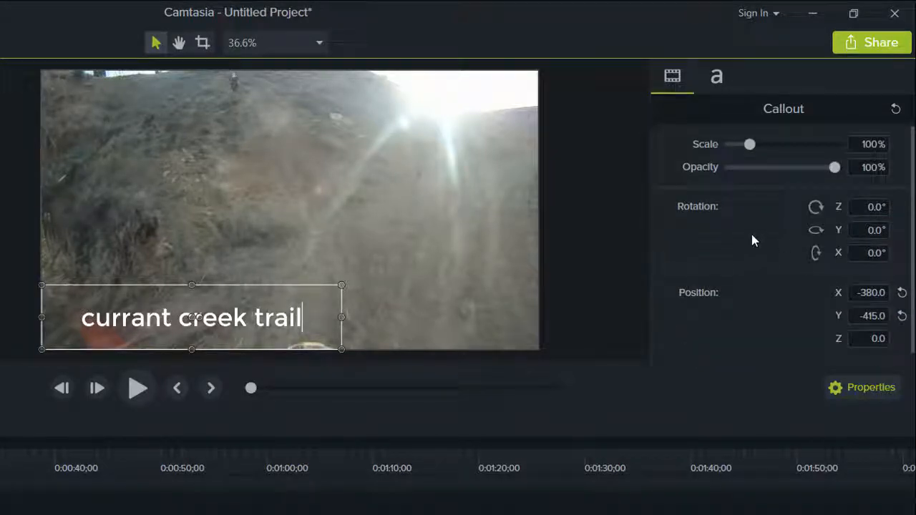
mouse_move(716, 77)
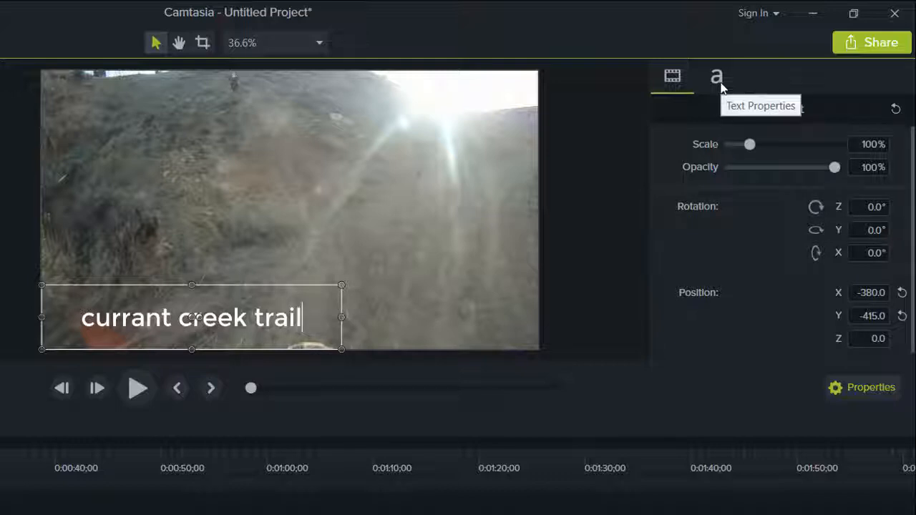
Change the caption's font colour from white to black and adjust its text size.
click(716, 78)
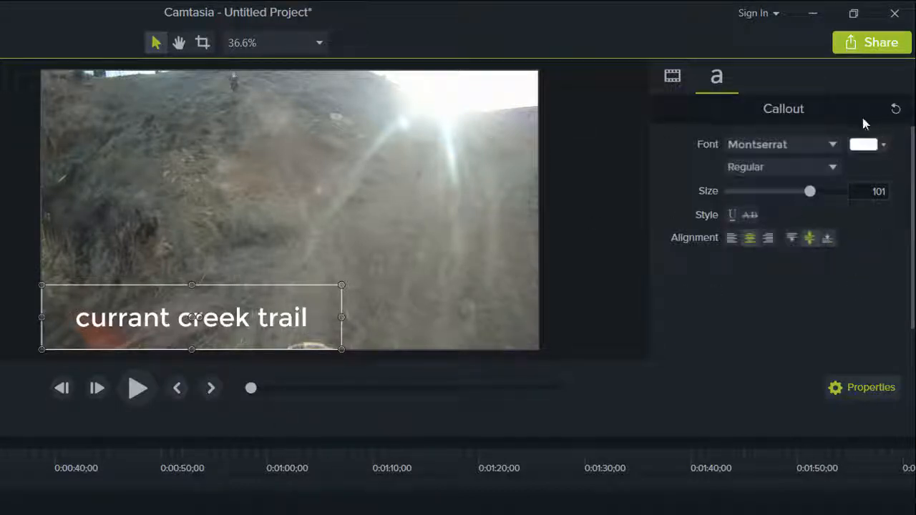
click(863, 144)
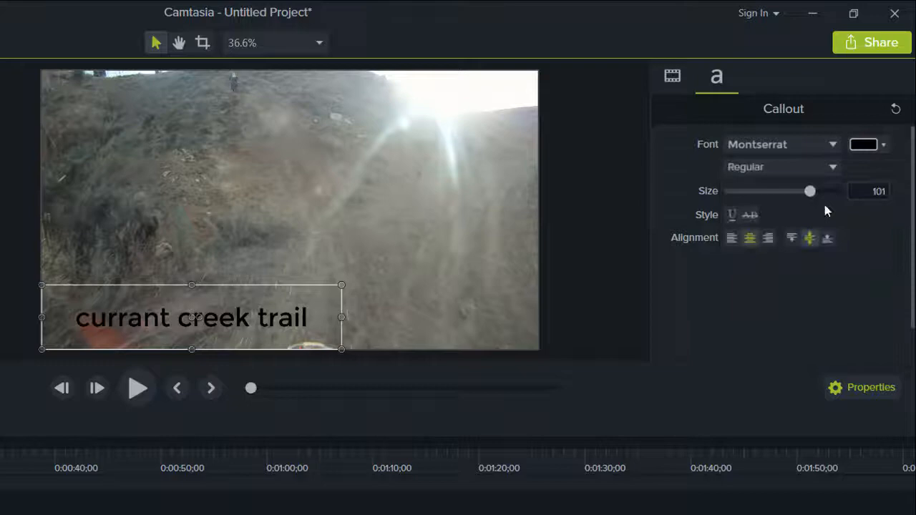
drag(810, 192, 813, 192)
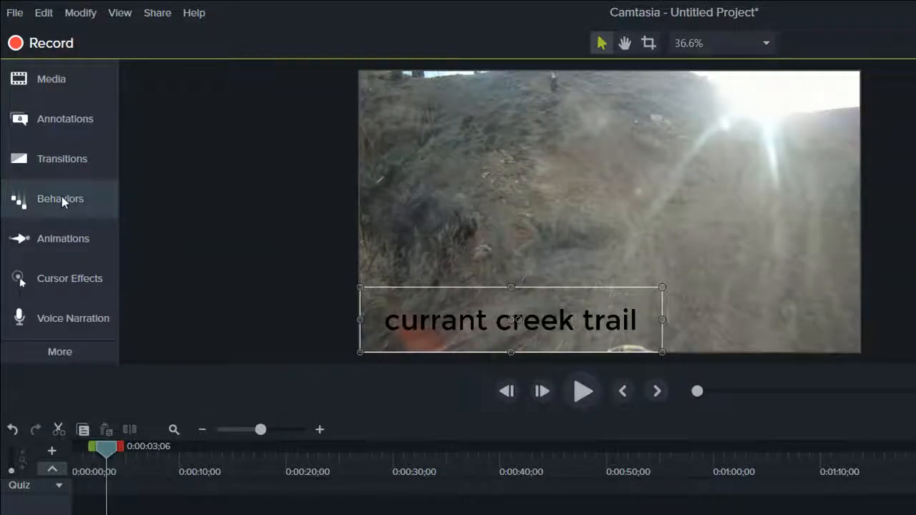
Apply the Jump And Fall behaviour to the 'currant creek trail' caption.
click(60, 197)
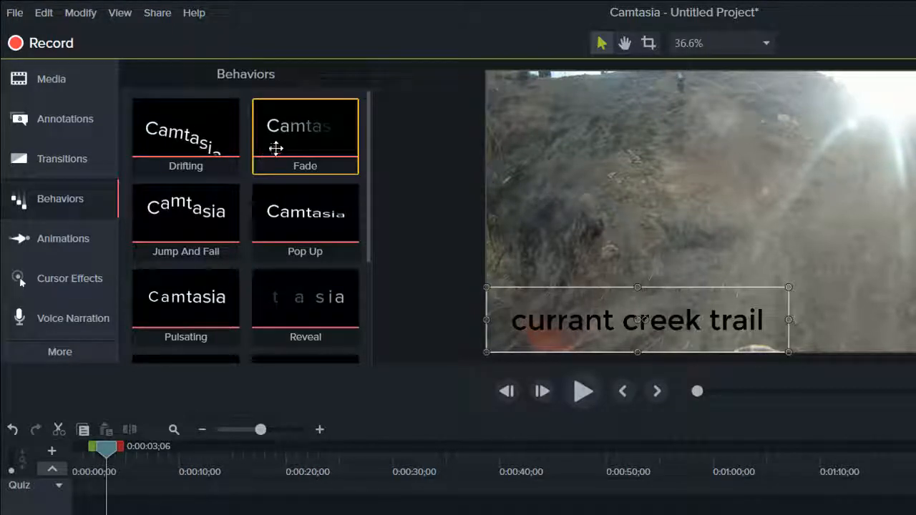
scroll(down, 3)
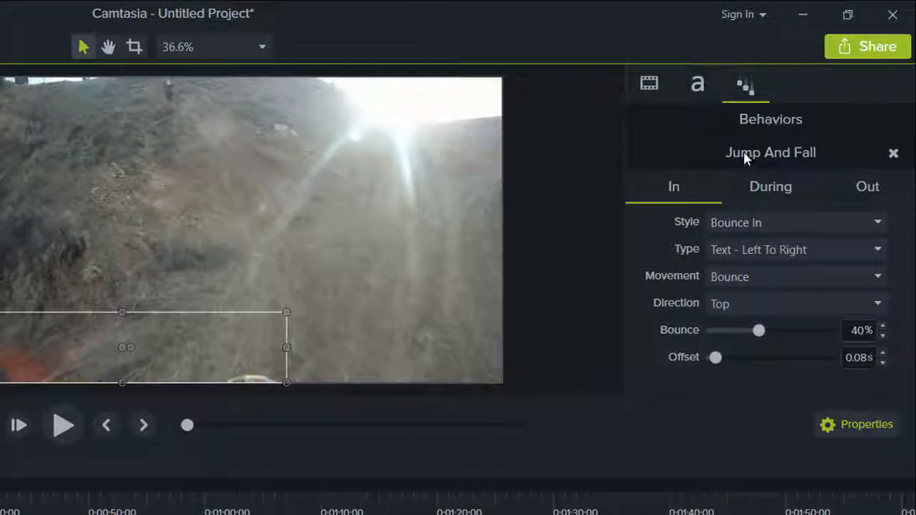
click(868, 186)
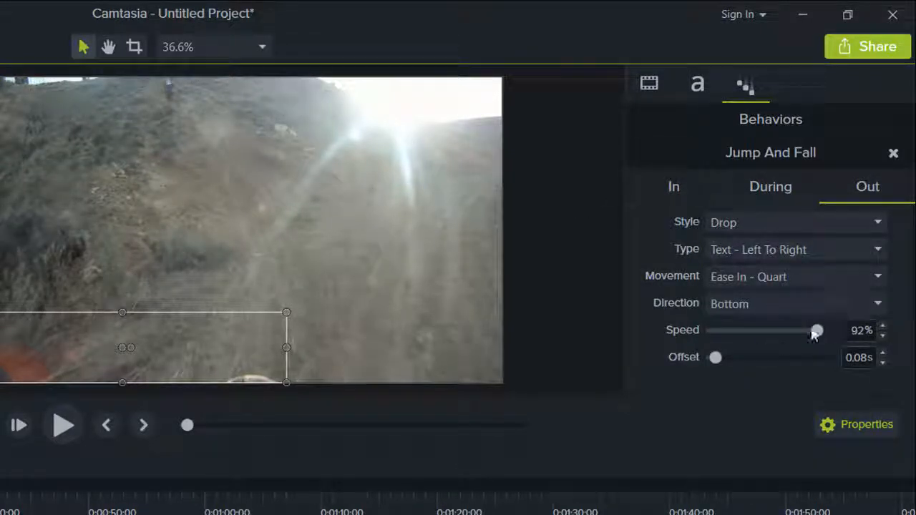
mouse_move(759, 201)
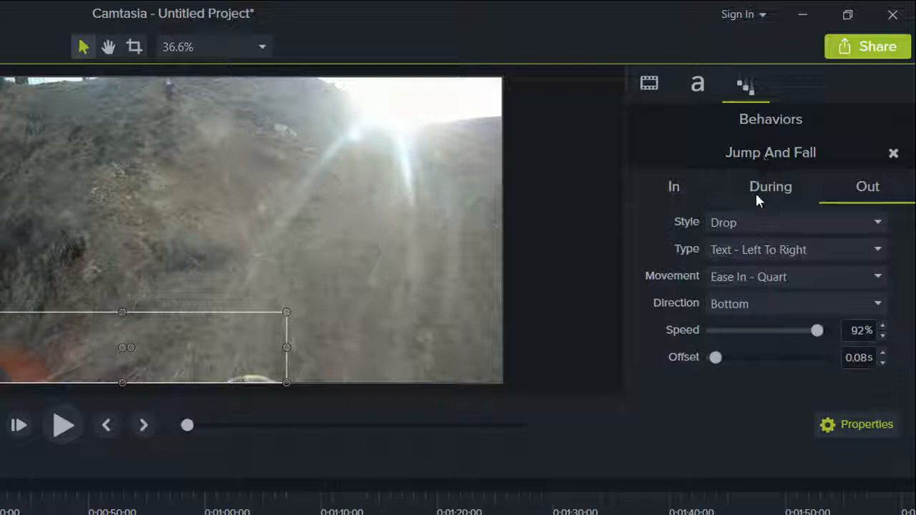
Raise the caption's entrance Bounce from 40% to about 73%.
click(673, 186)
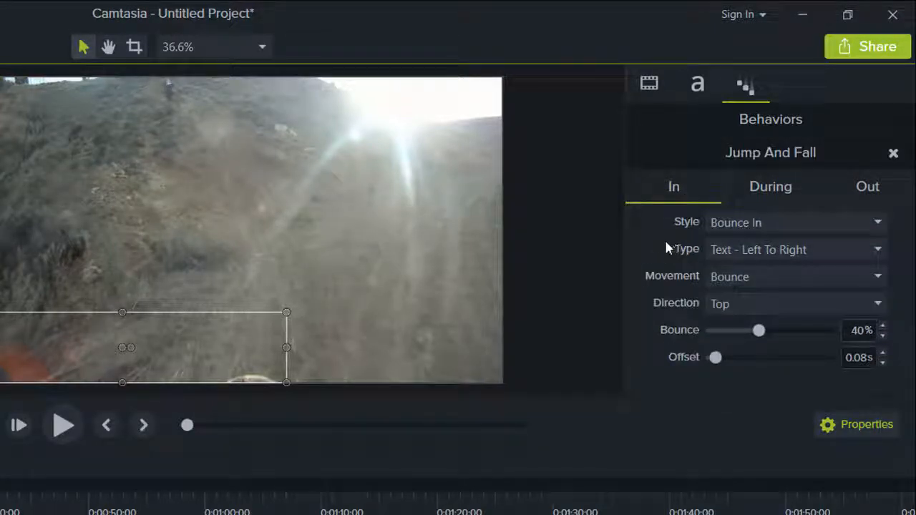
mouse_move(793, 348)
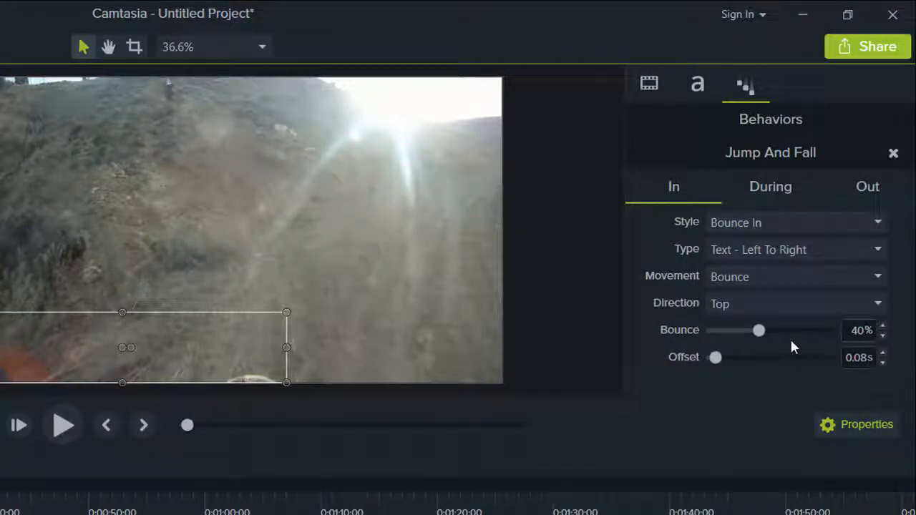
drag(759, 329, 801, 329)
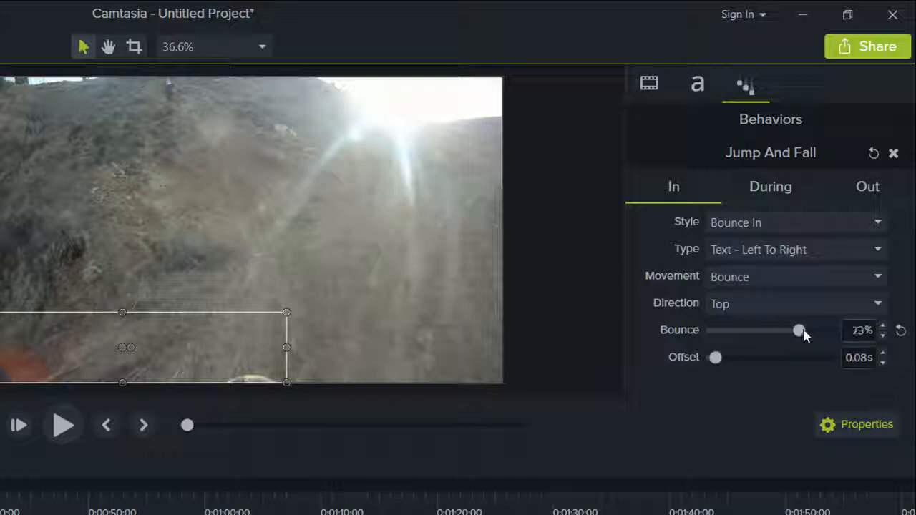
drag(799, 329, 812, 330)
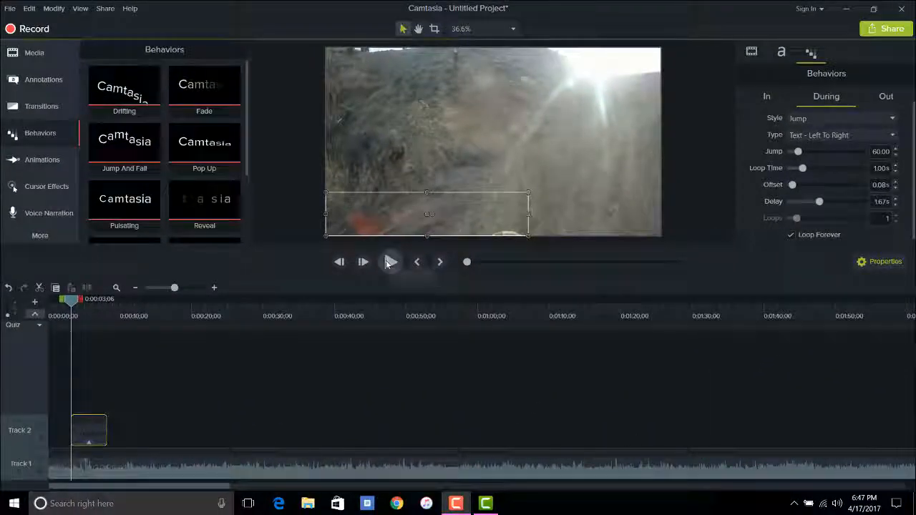
Preview the caption, then ease its entrance Bounce down to about 69%.
click(389, 260)
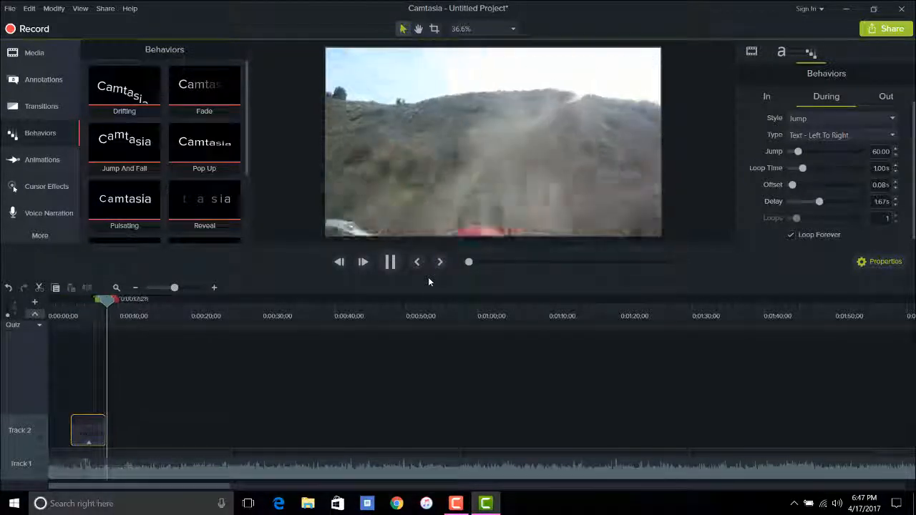
click(389, 261)
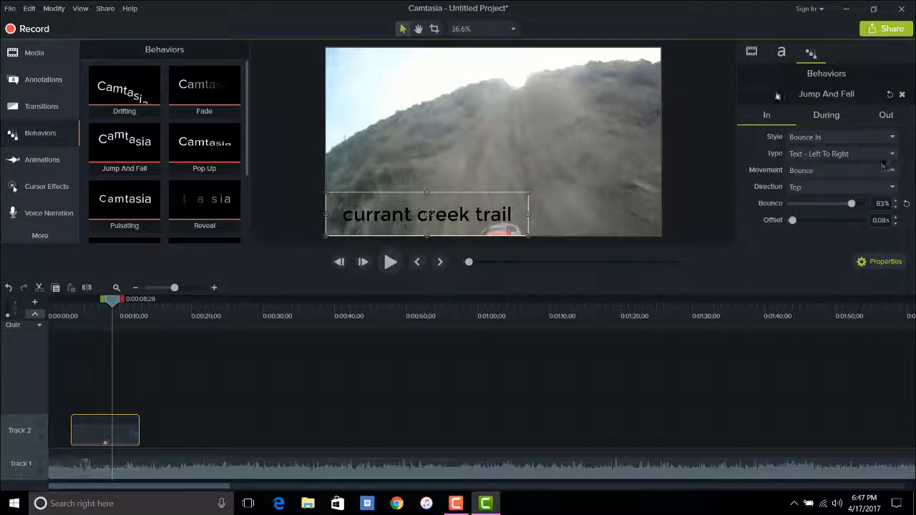
drag(851, 204, 843, 203)
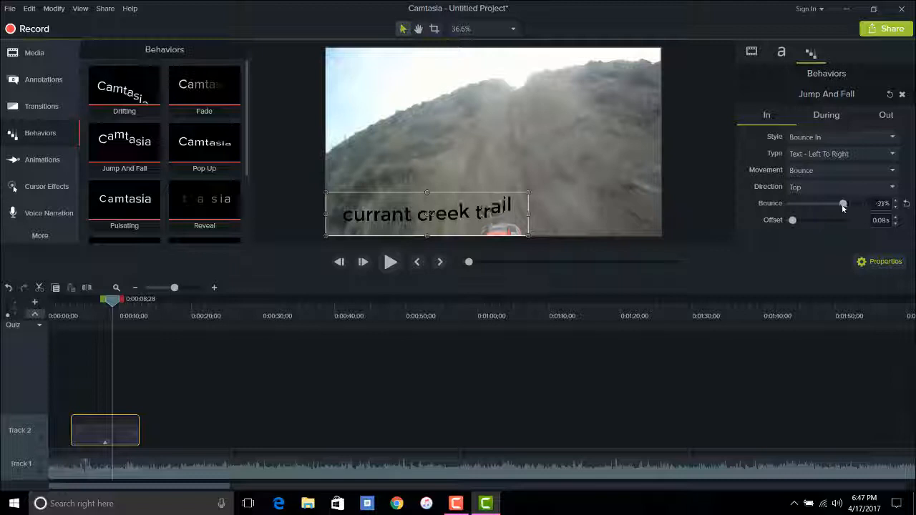
drag(842, 203, 841, 203)
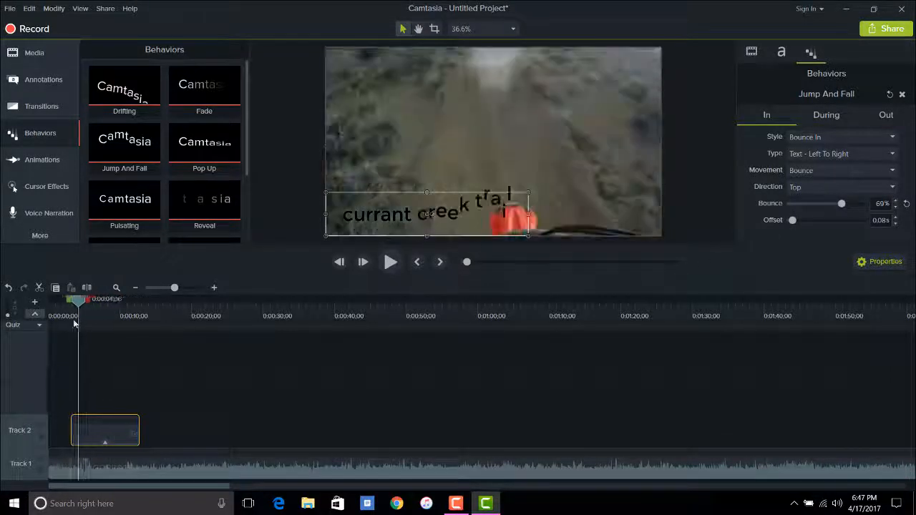
Play the caption's bounce-in animation from the start to check it.
click(390, 260)
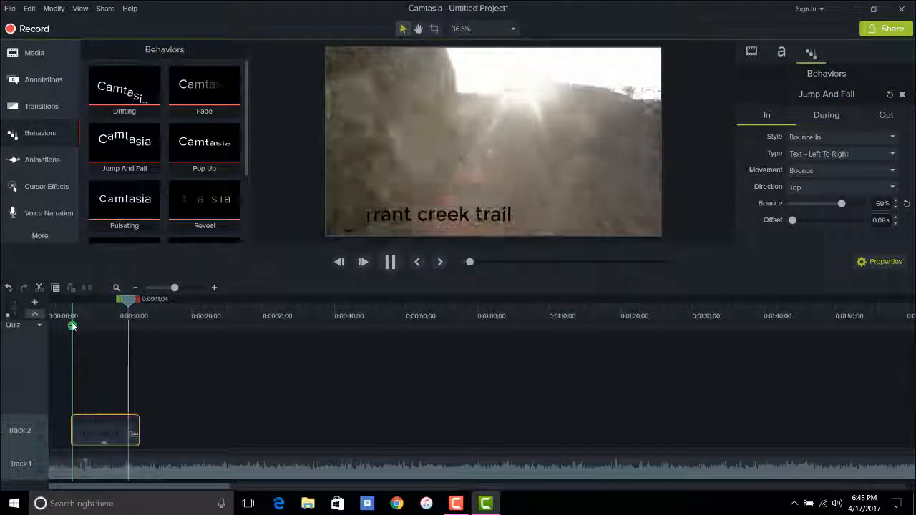
click(391, 261)
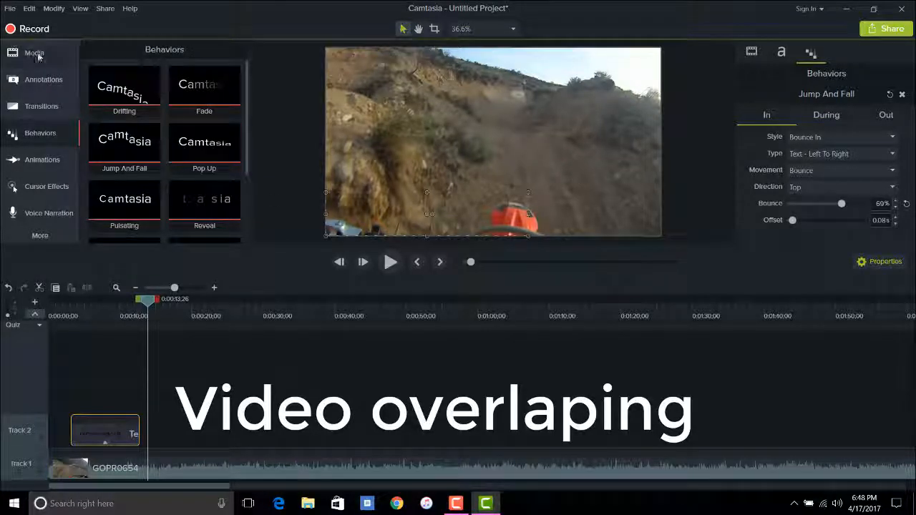
Import the BRETTS ADVENTURES logo image from the YouTube folder into the media bin.
click(34, 52)
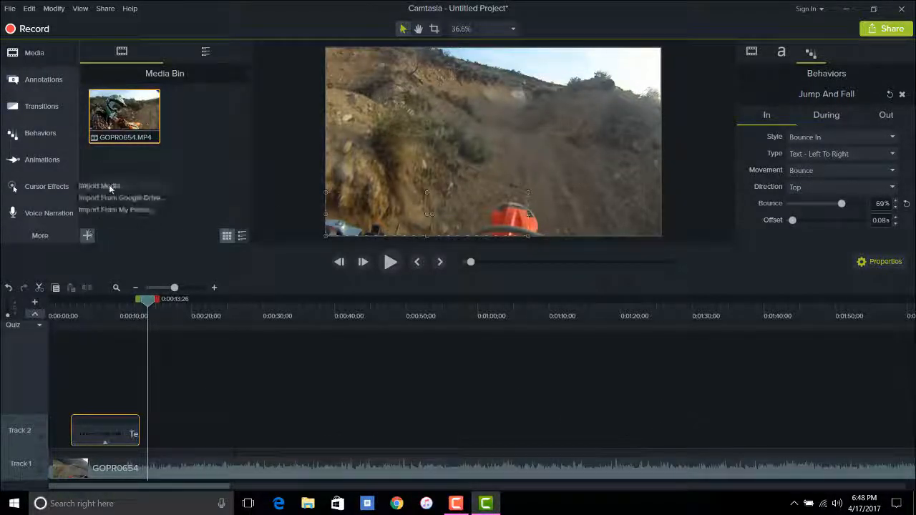
click(100, 186)
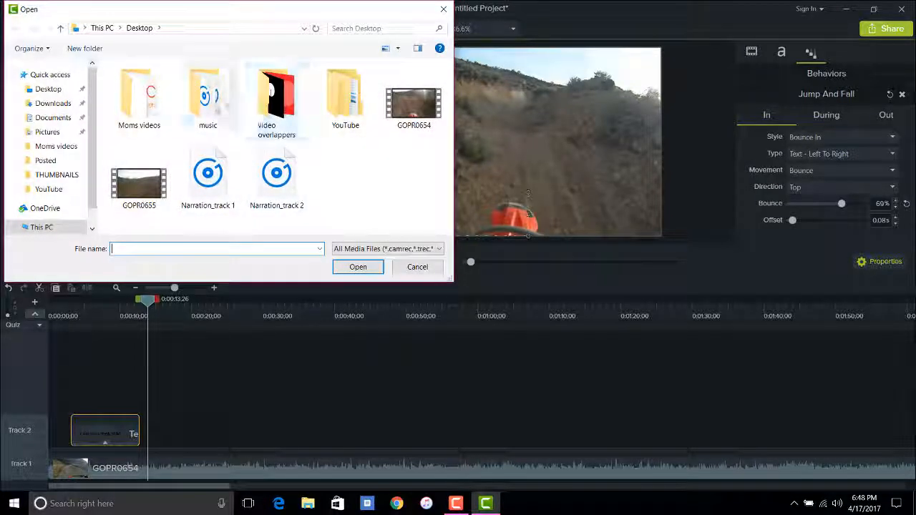
double_click(345, 98)
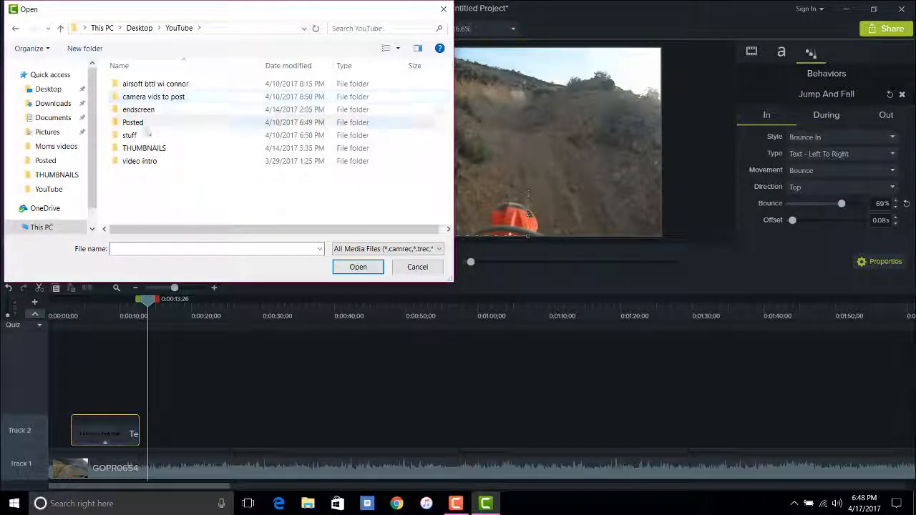
click(358, 266)
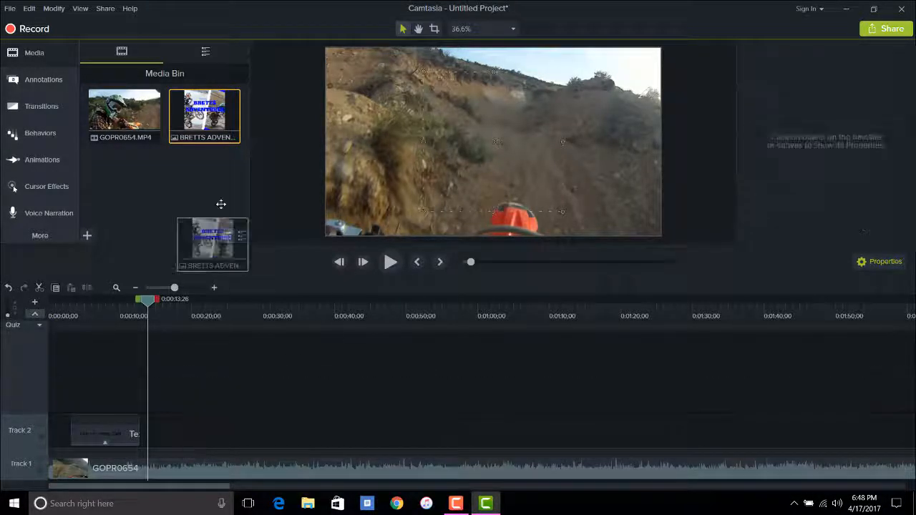
Add the logo on Track 2 above the footage and shrink it into the bottom-right corner.
drag(212, 244, 165, 433)
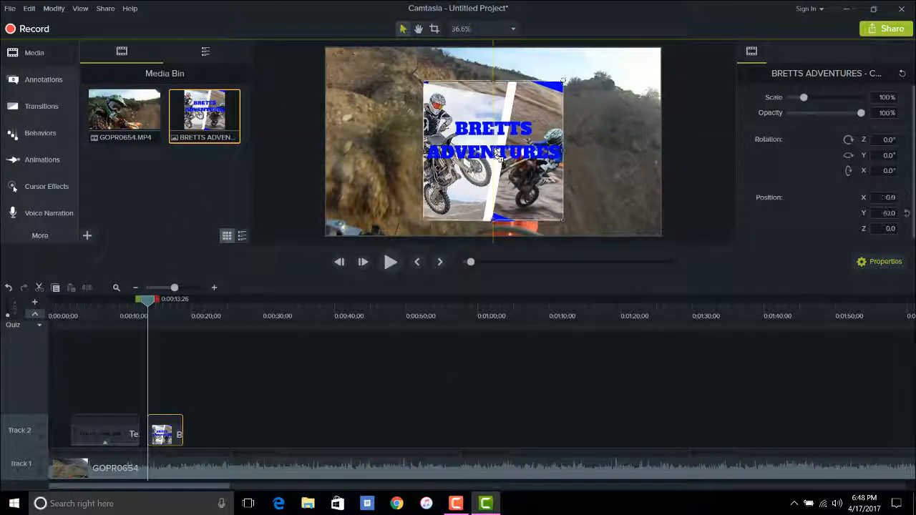
drag(494, 155, 494, 141)
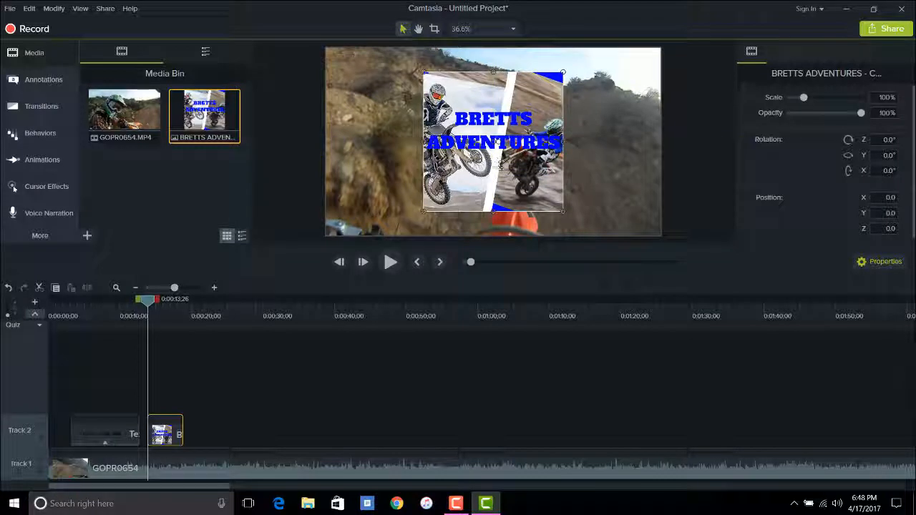
drag(494, 141, 590, 172)
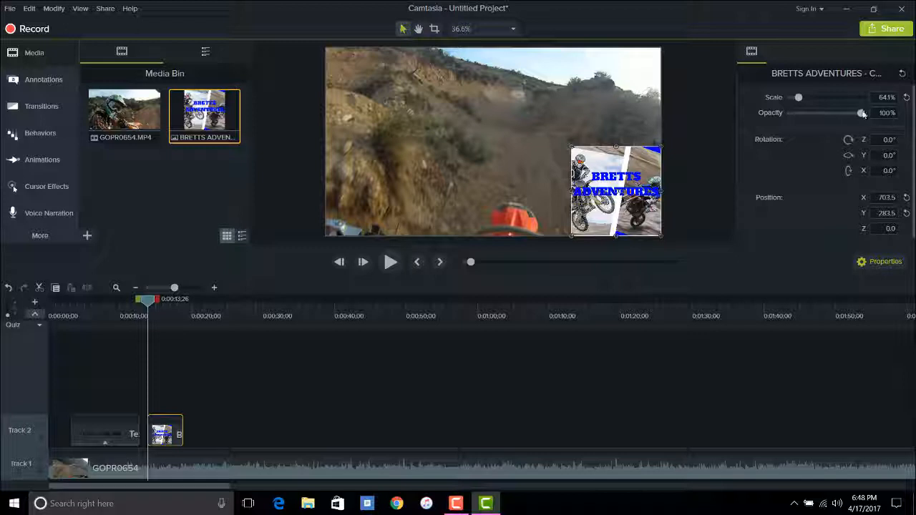
Lower the logo's opacity to 47% so it sits semi-transparent over the video.
drag(862, 114, 833, 113)
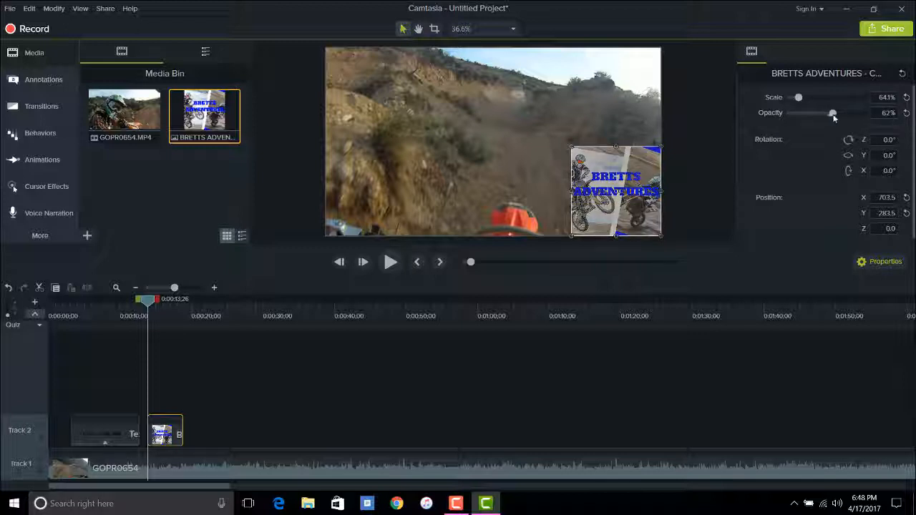
drag(834, 111, 822, 112)
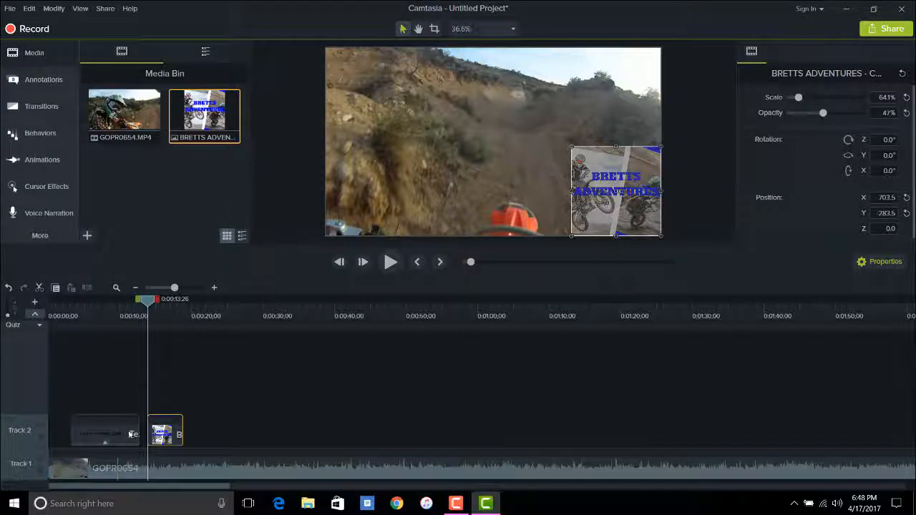
Browse the Transitions library, then play and pause to preview the faded logo over the trail.
click(42, 105)
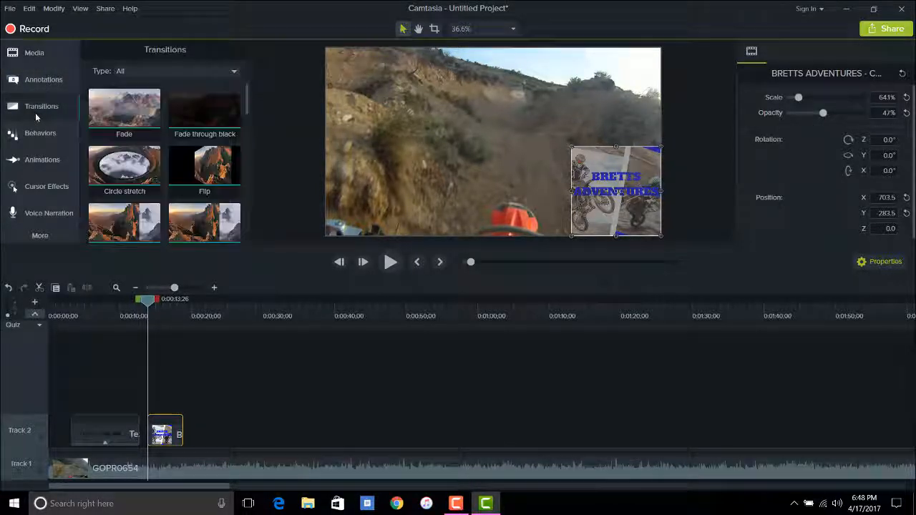
scroll(down, 3)
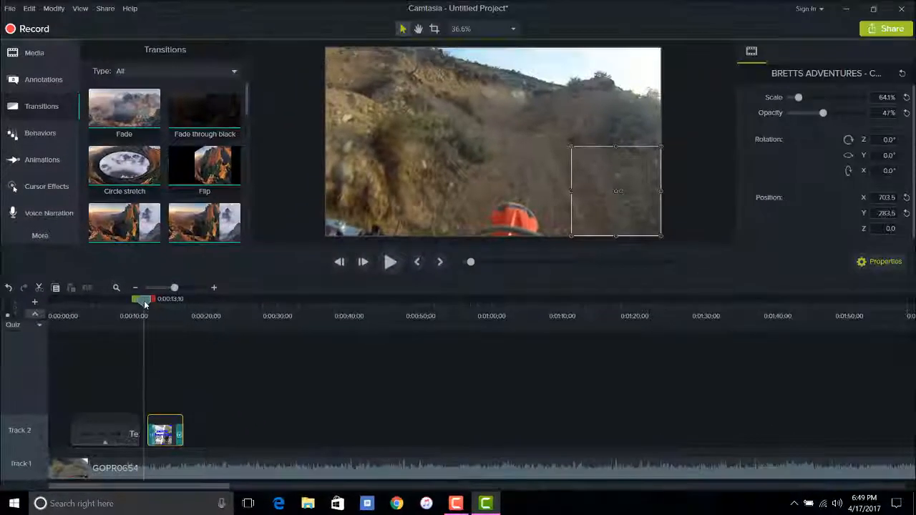
click(389, 260)
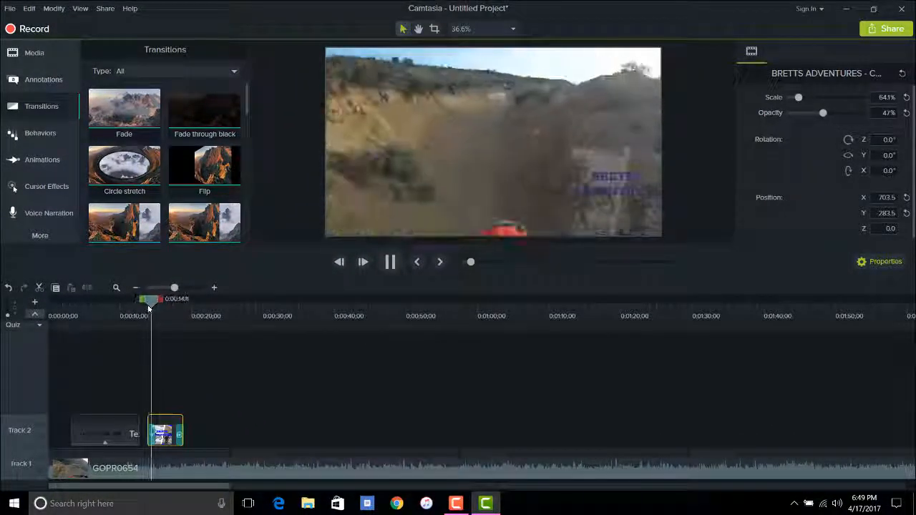
click(390, 260)
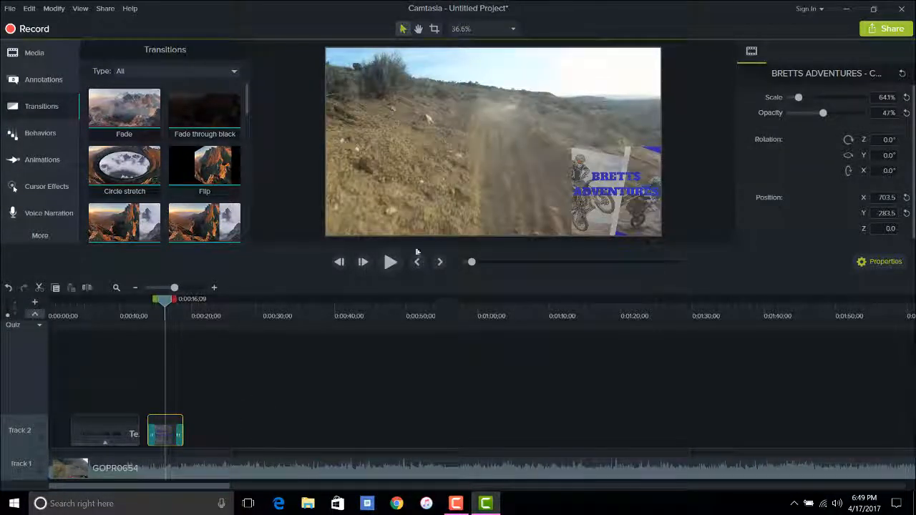
mouse_move(390, 262)
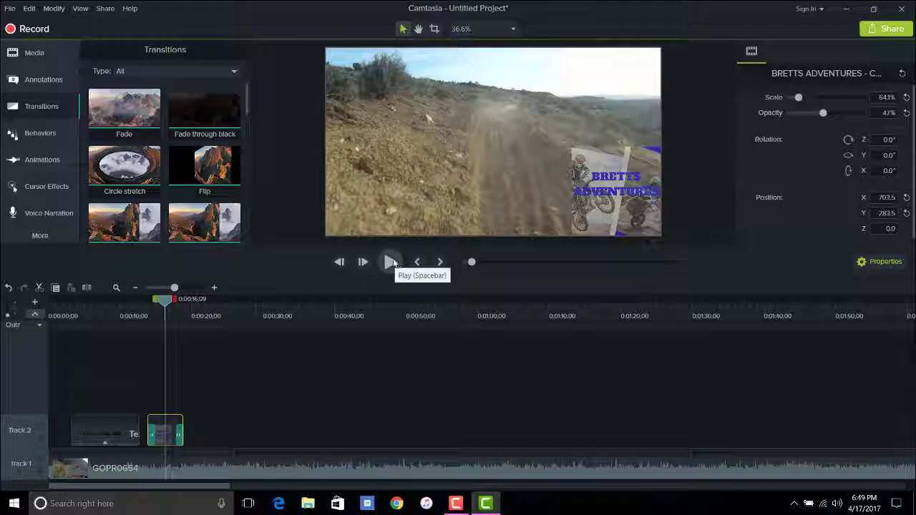